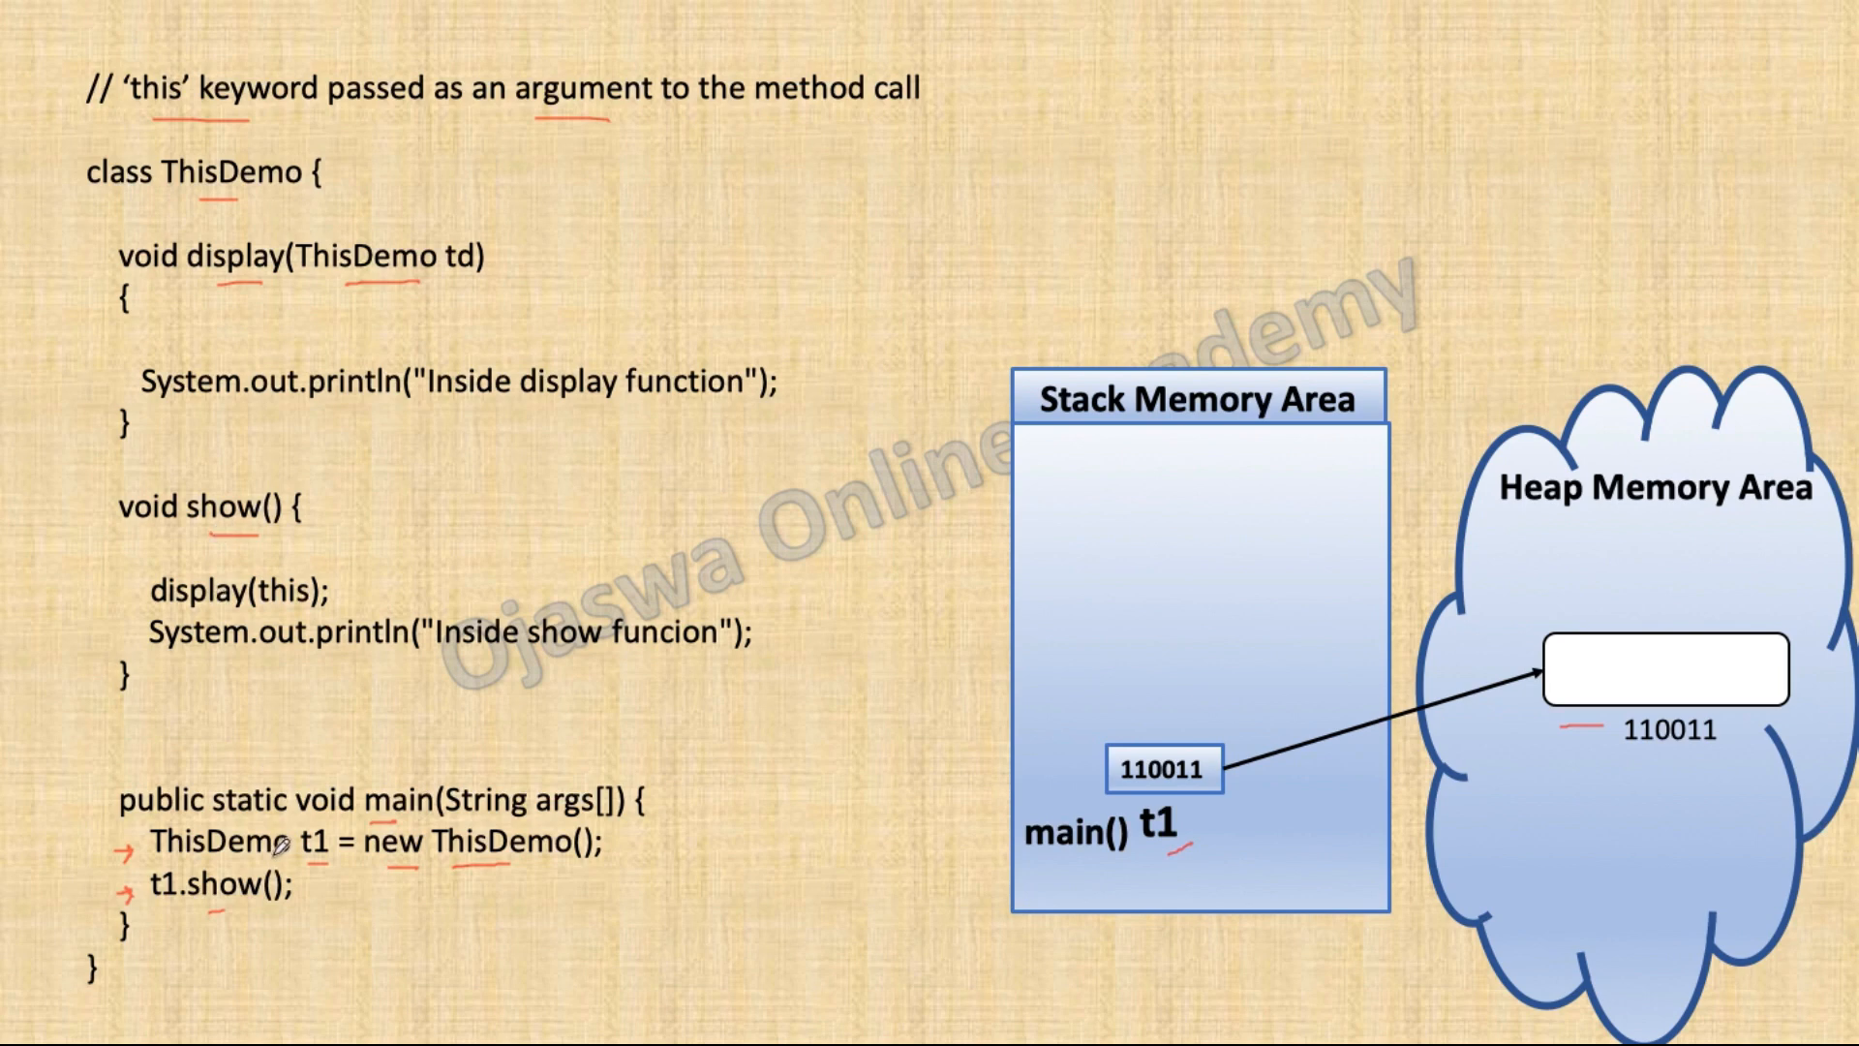
mouse_move(184, 889)
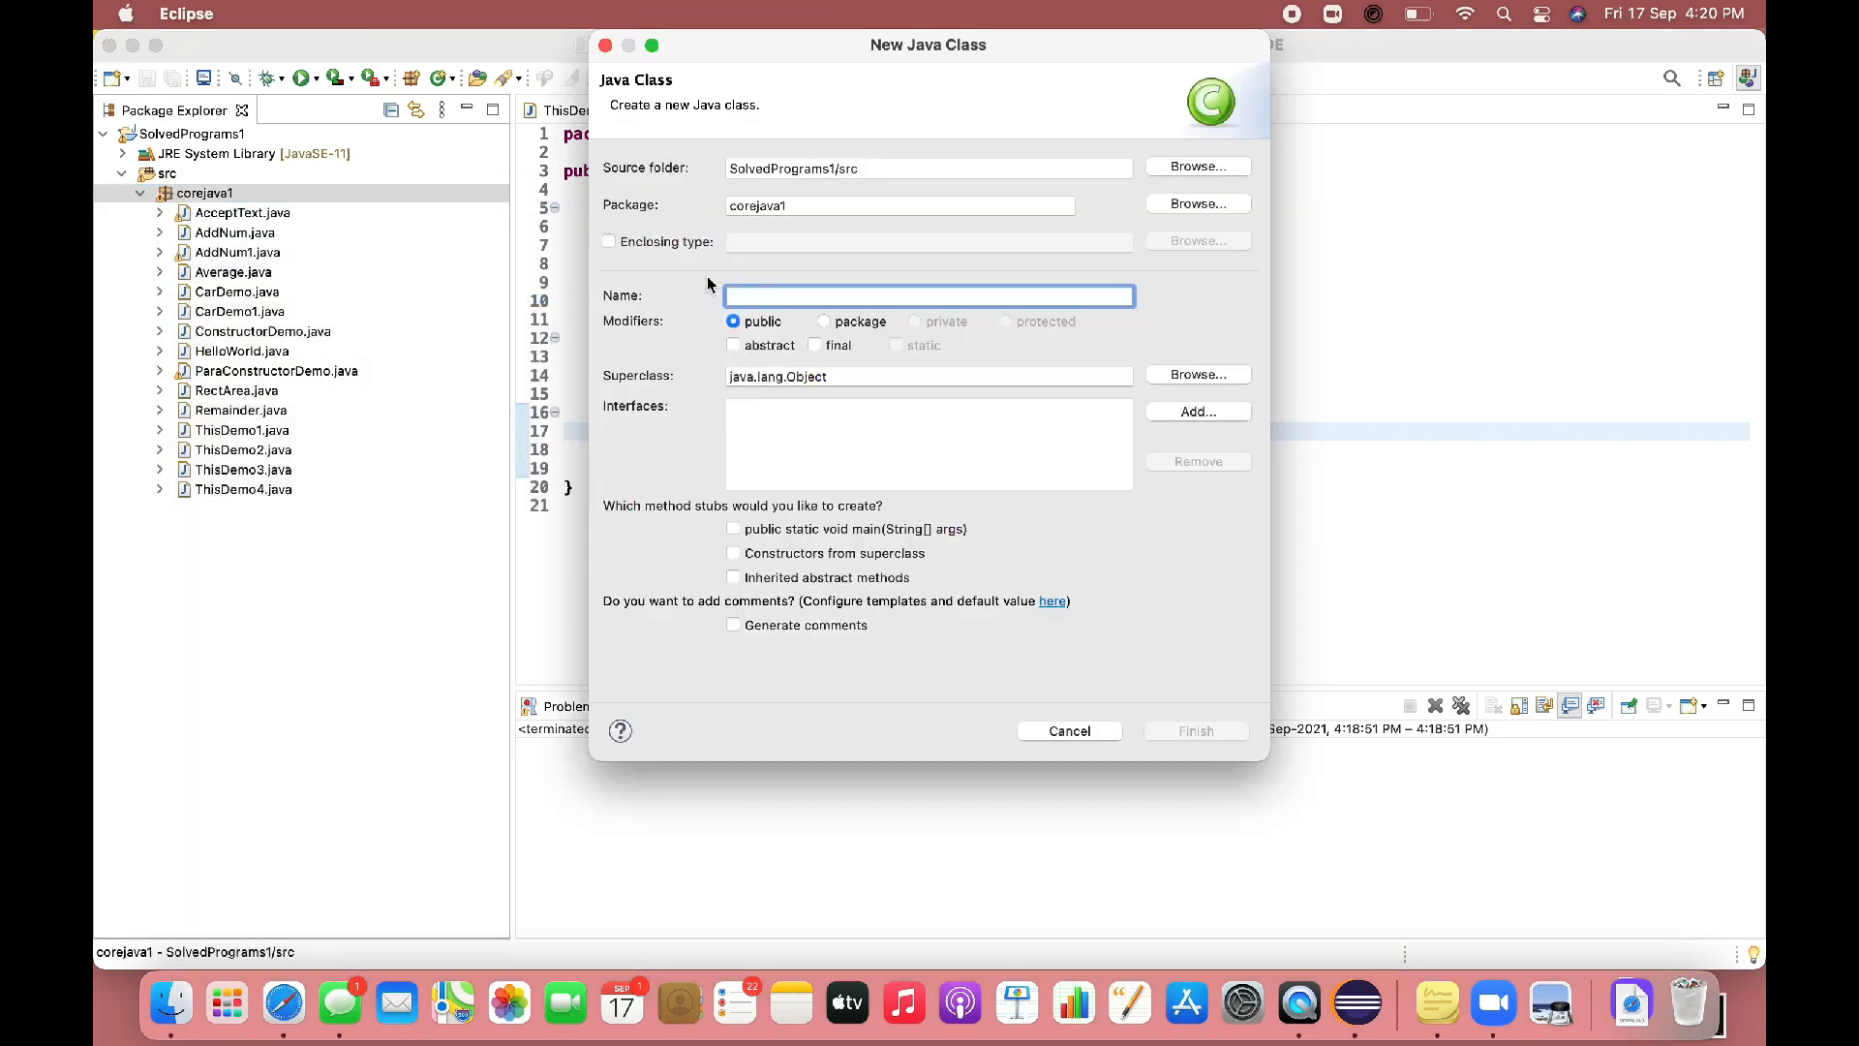
Step: Create class ThisDemo5 in corejava1 with an auto-generated main method stub
text(ThisDemo5)
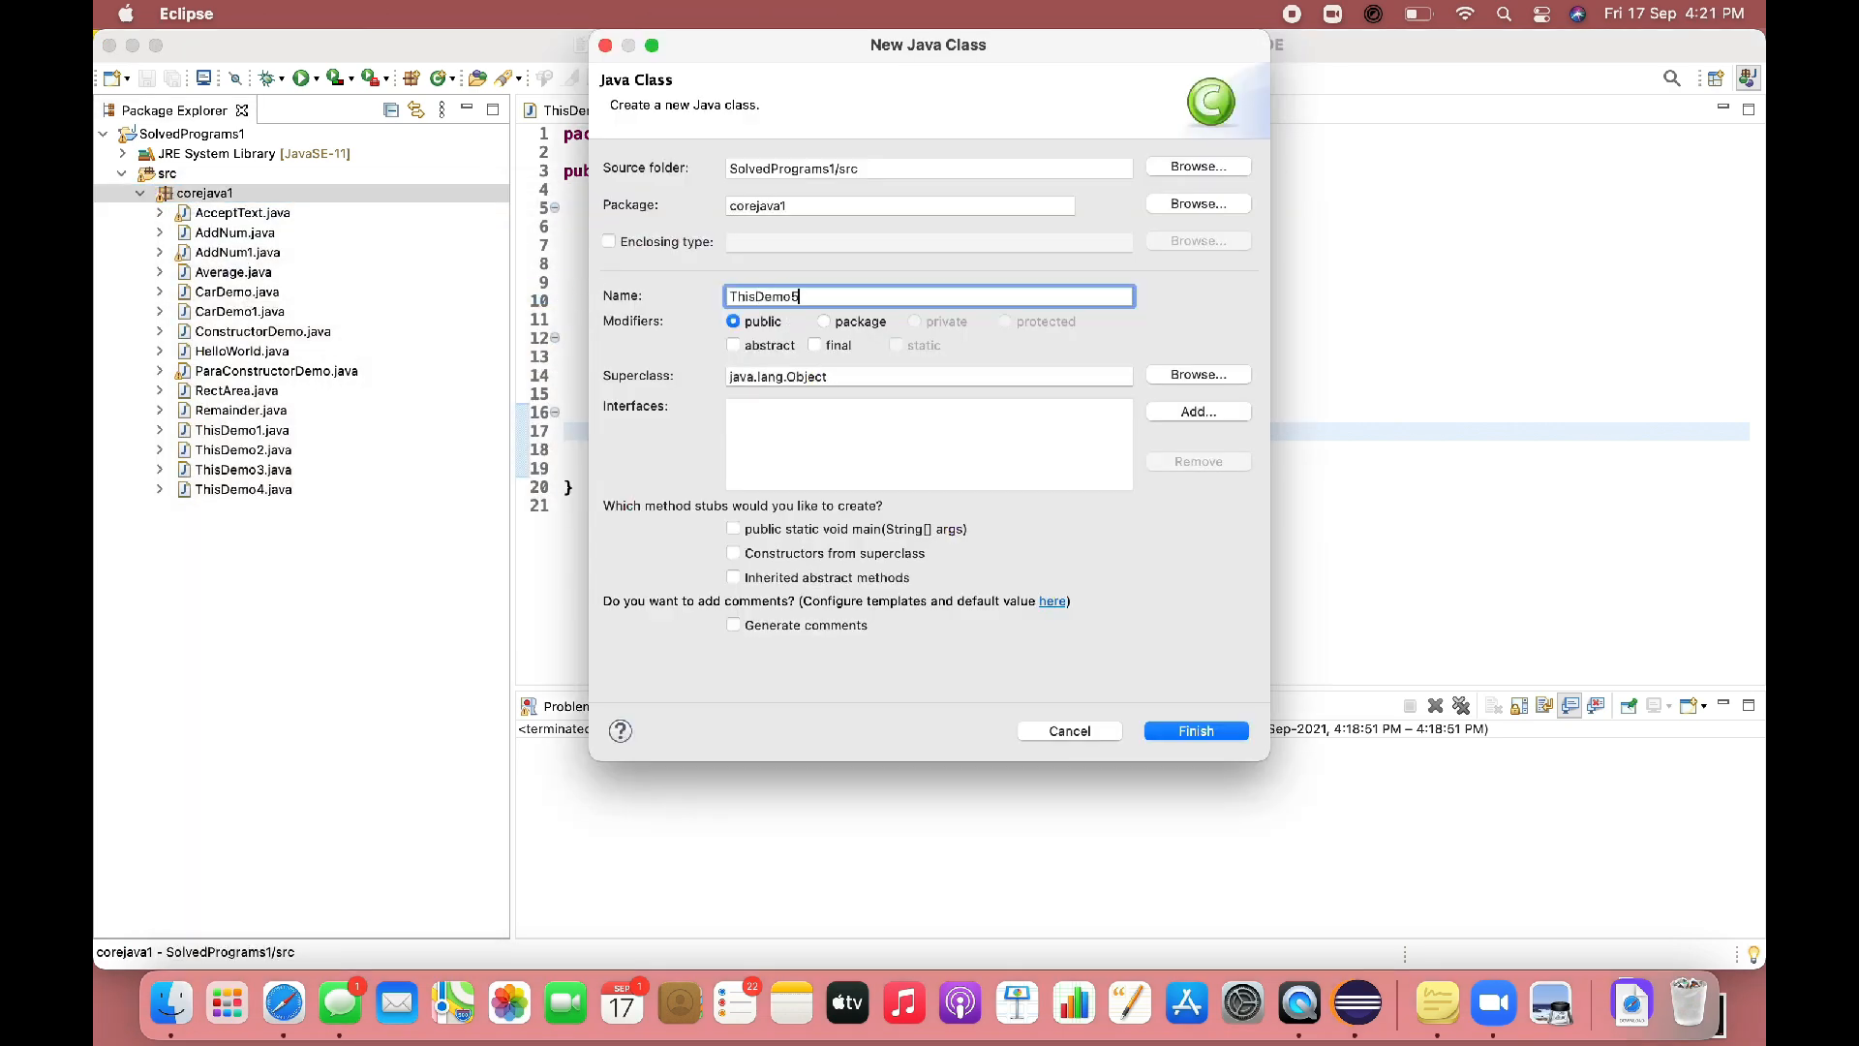
click(1195, 730)
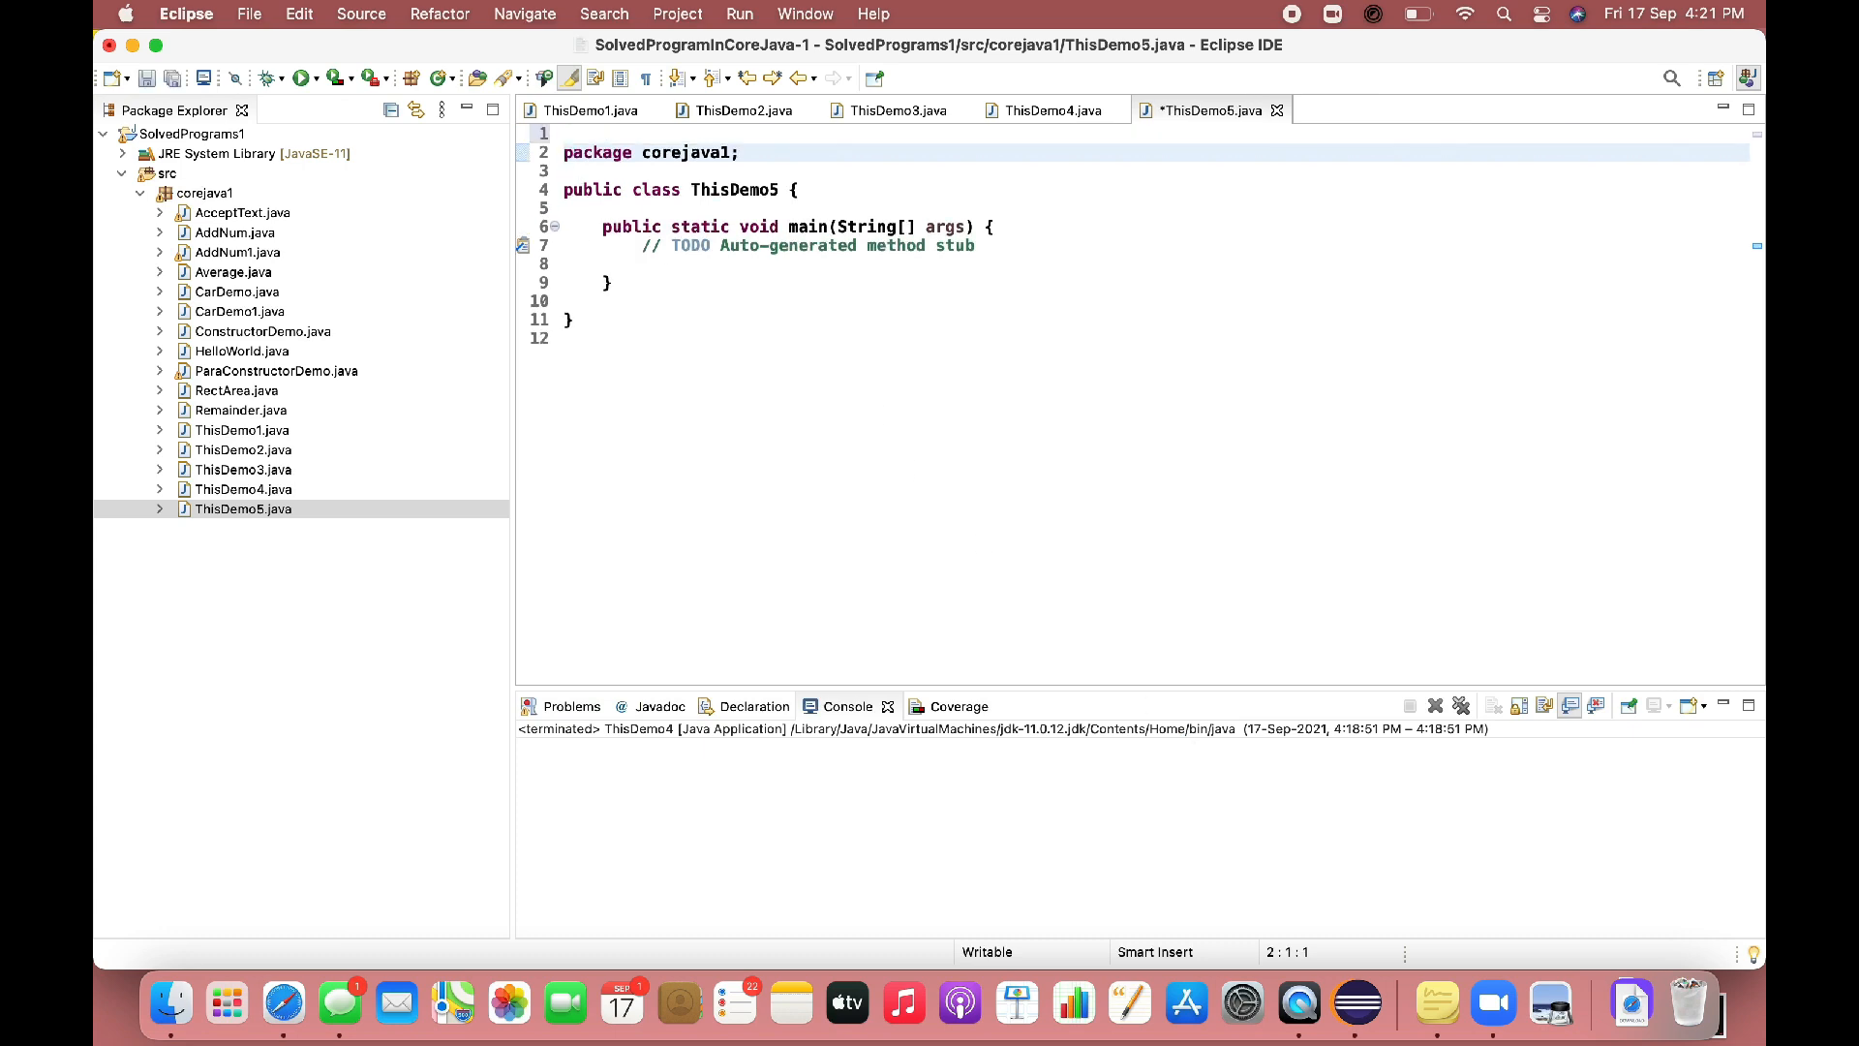
Step: Write the comment '//this keywor' above the package line of ThisDemo5.java
text(//this)
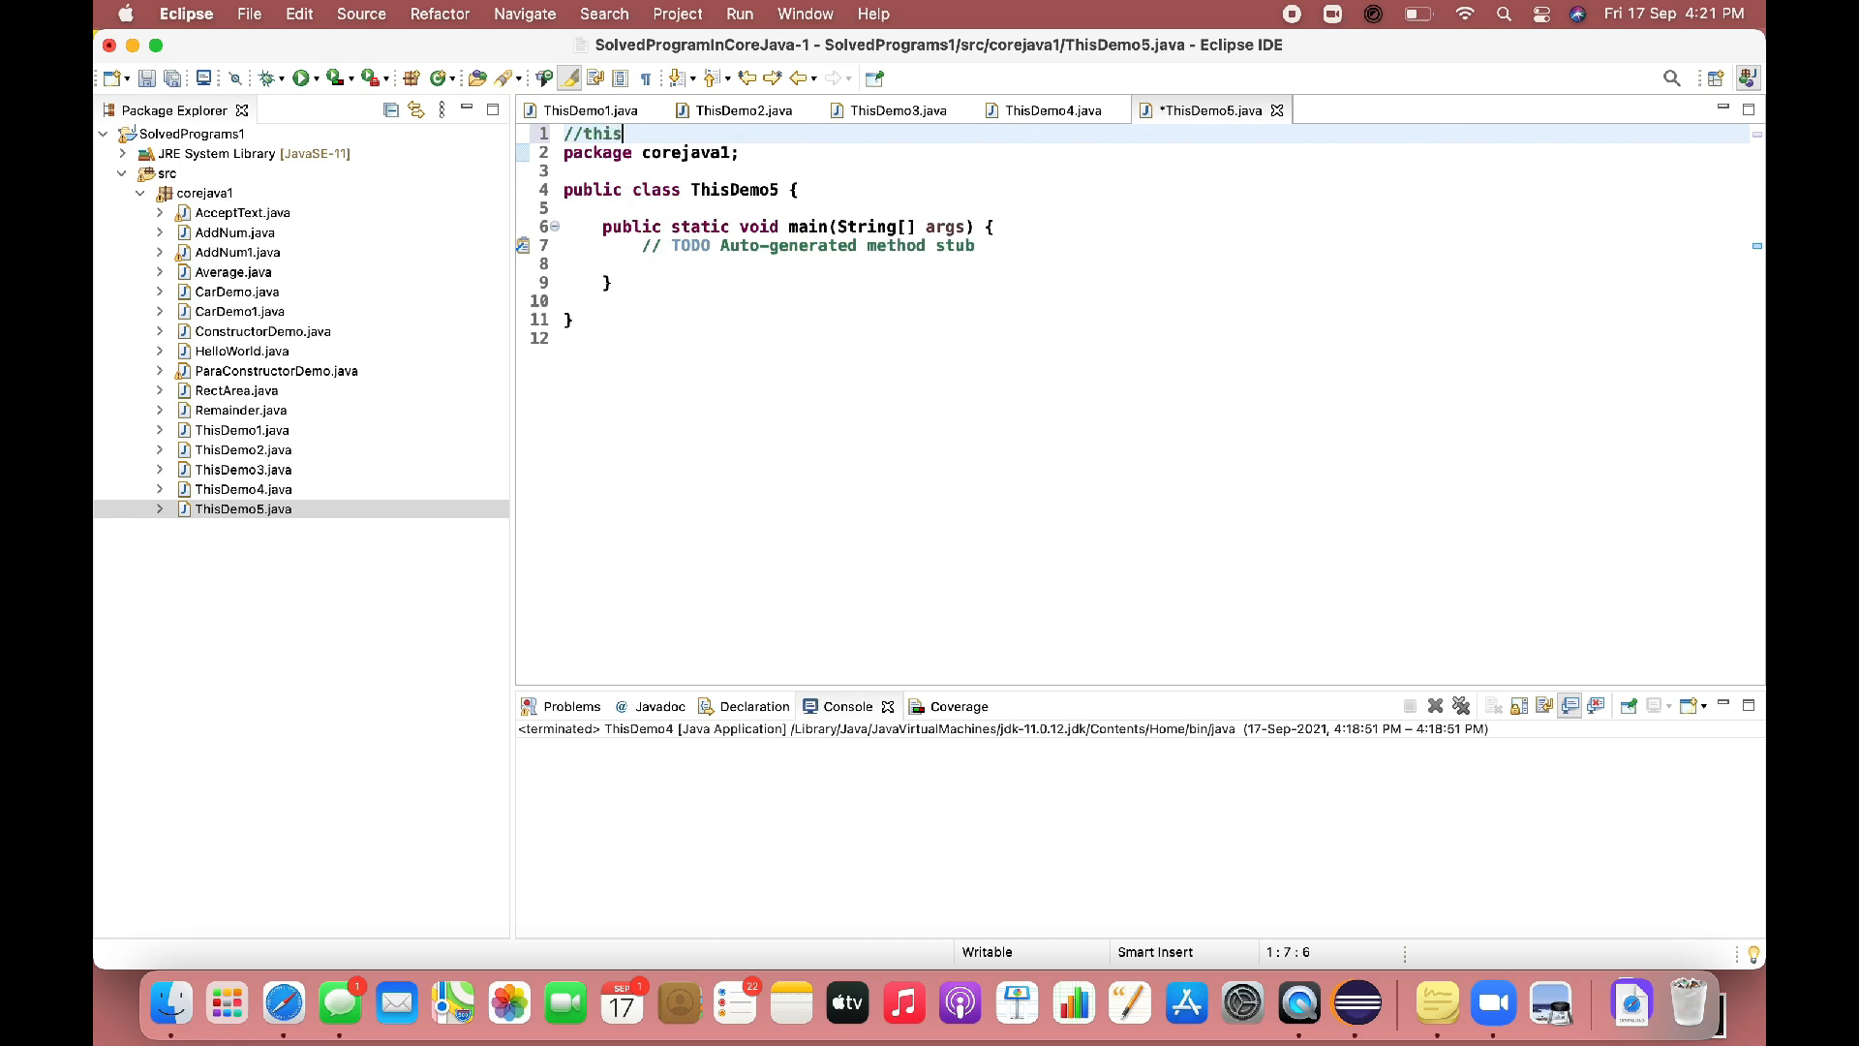
text(keywor)
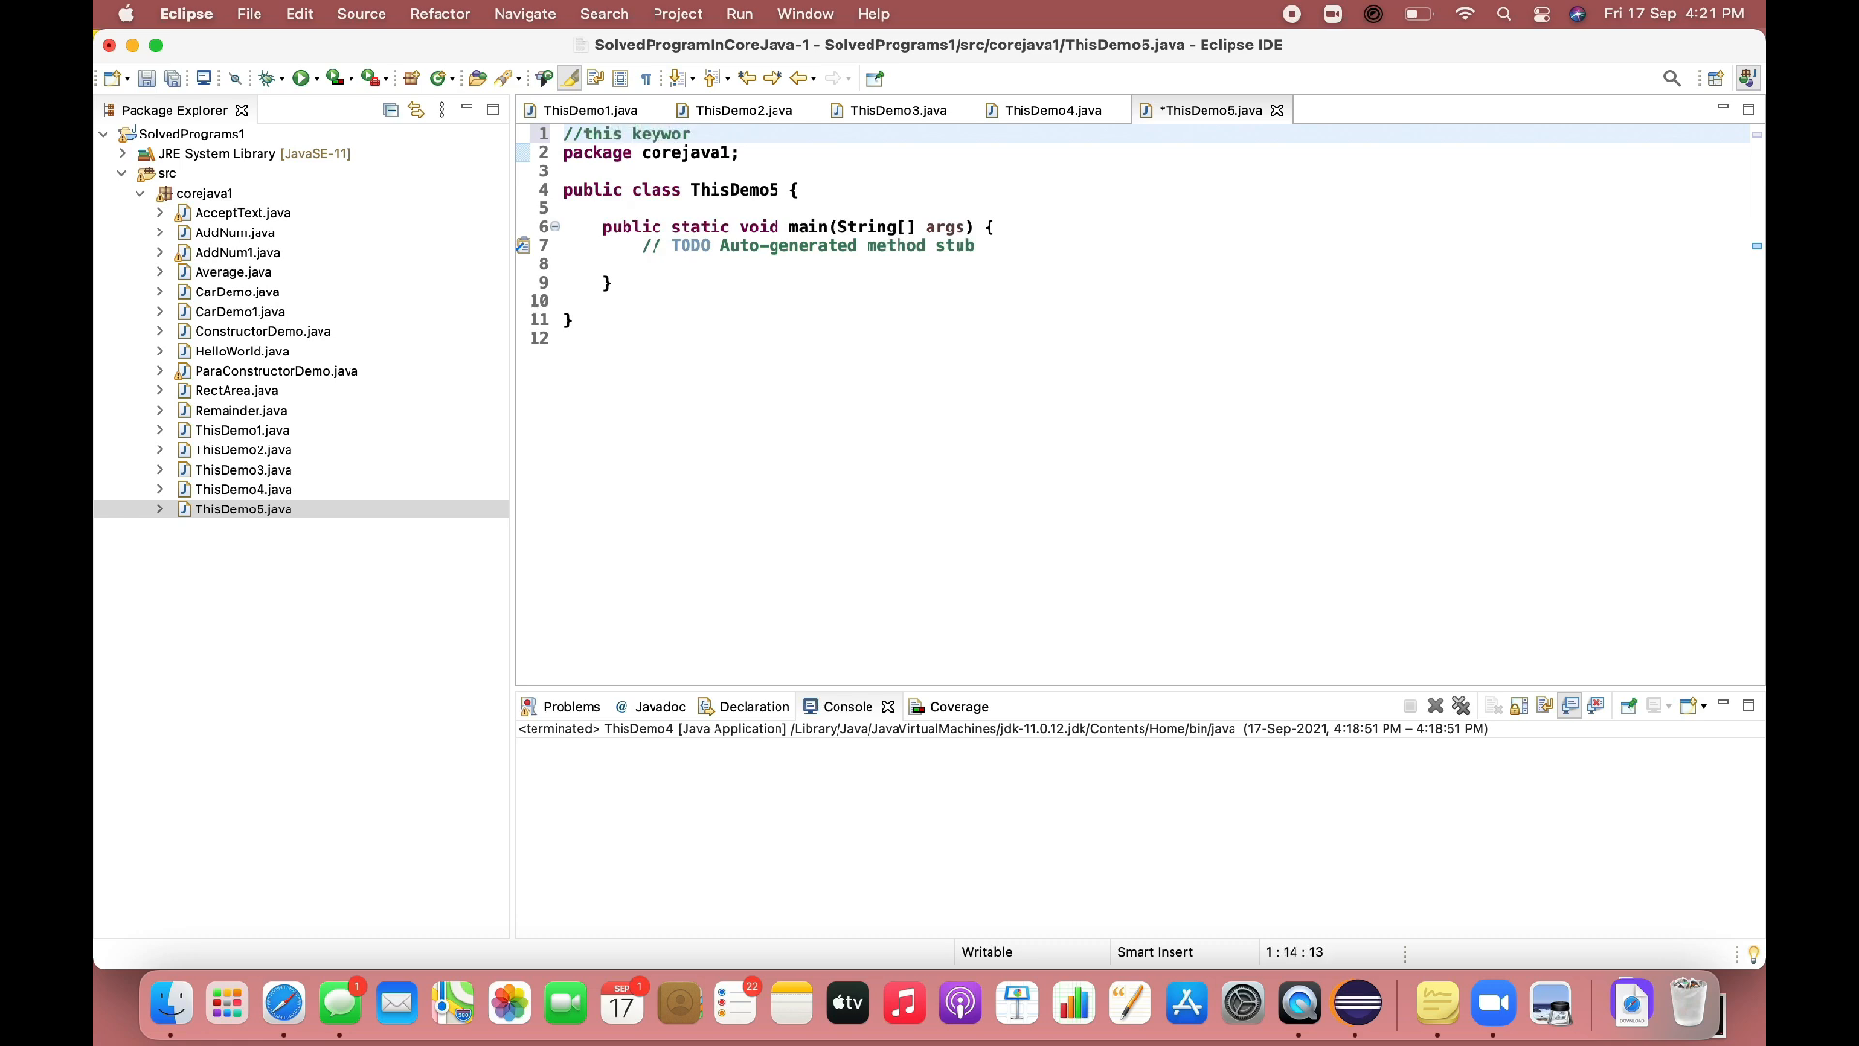